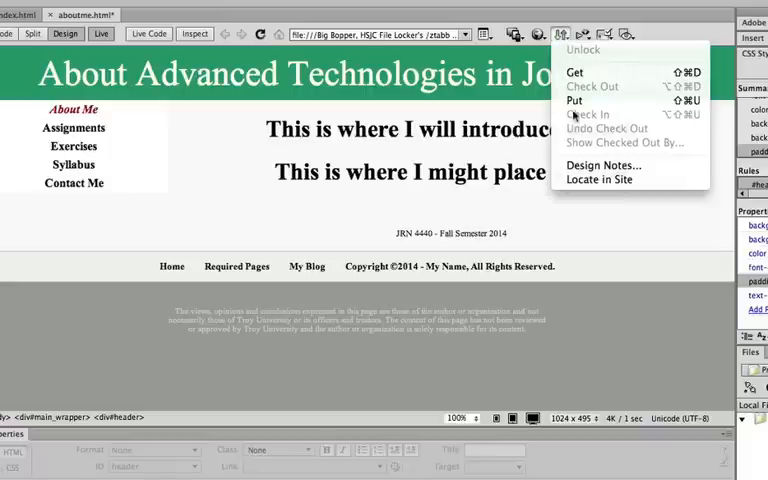
Put the About Me page on the remote server, including its dependent files.
{"action": "left_click", "coordinate": [575, 100]}
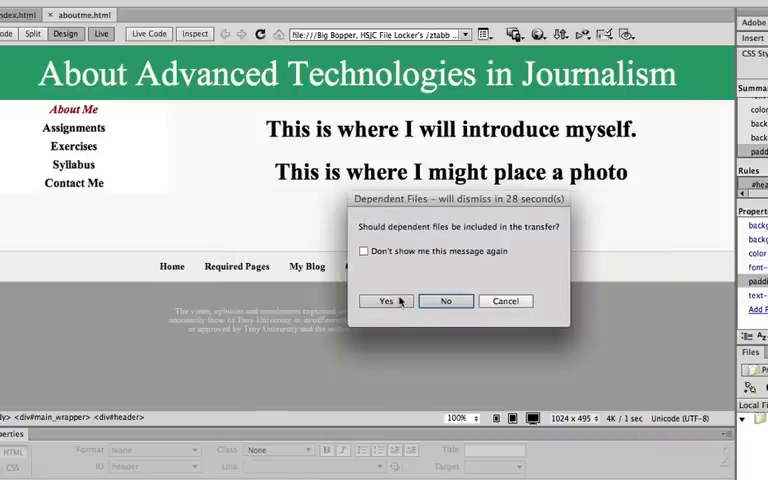
{"action": "left_click", "coordinate": [385, 301]}
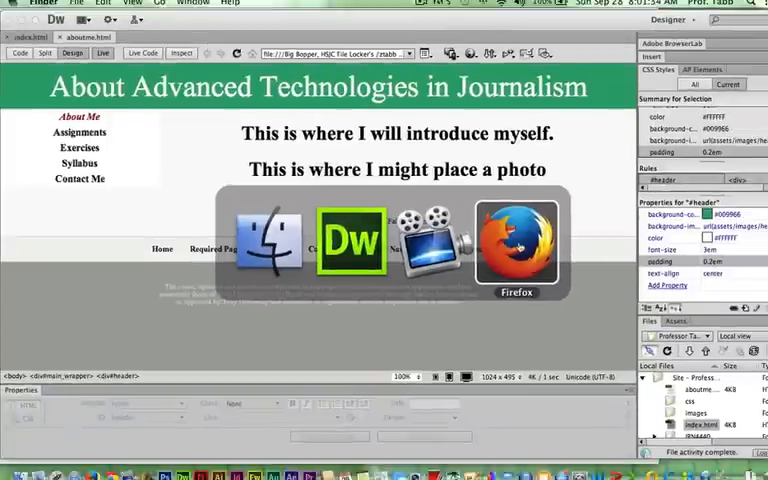
Switch to Firefox showing the live home page.
{"action": "left_click", "coordinate": [515, 245]}
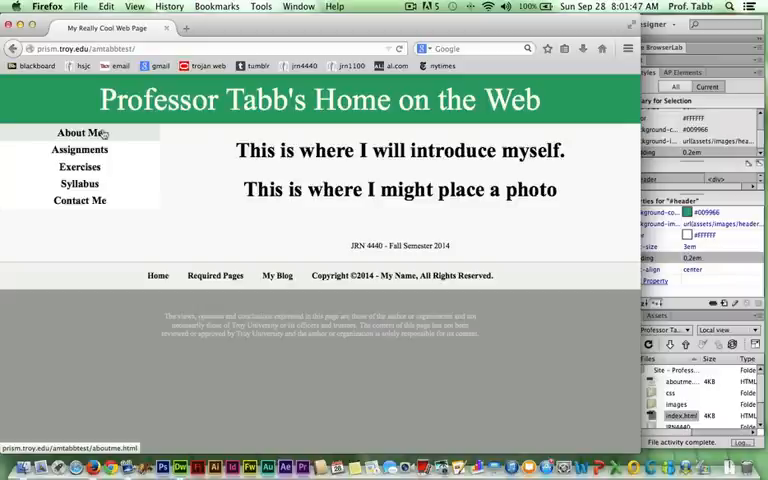
Follow the About Me link in the home page's left navigation.
{"action": "left_click", "coordinate": [78, 131]}
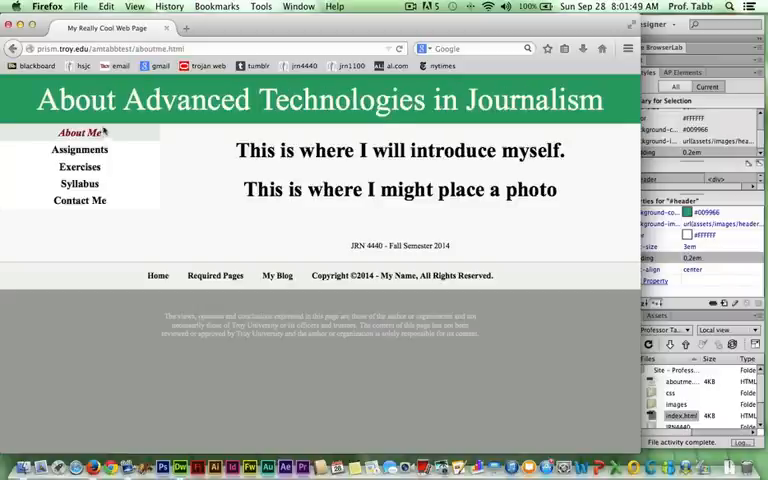